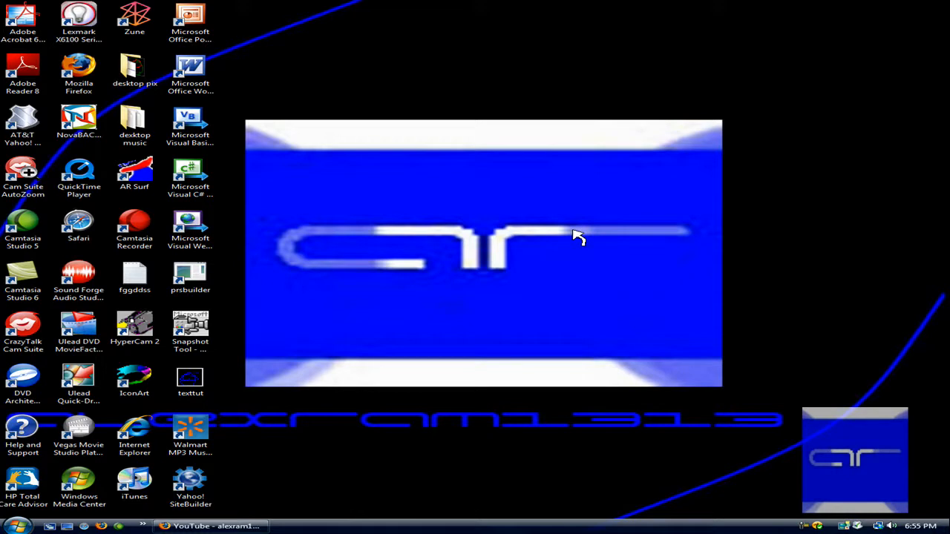
mouse_move(787, 172)
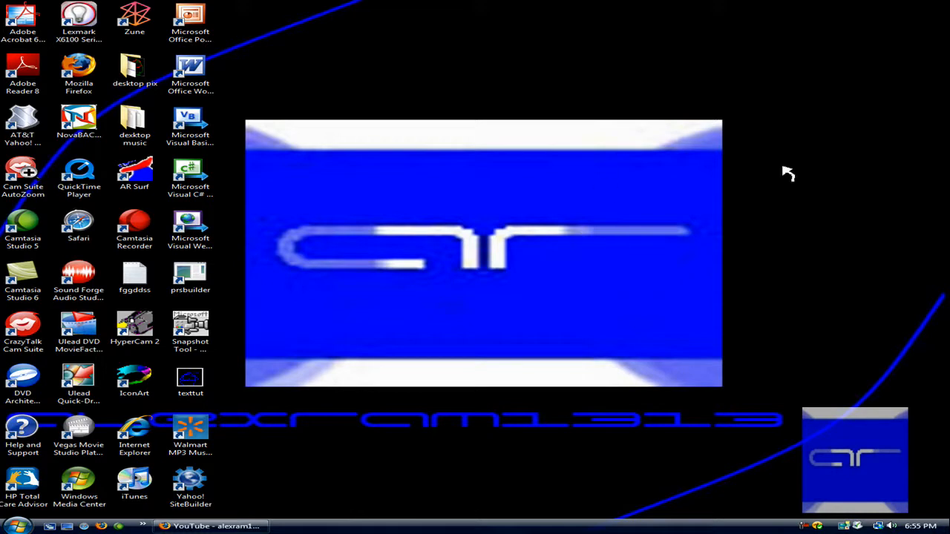
mouse_move(724, 125)
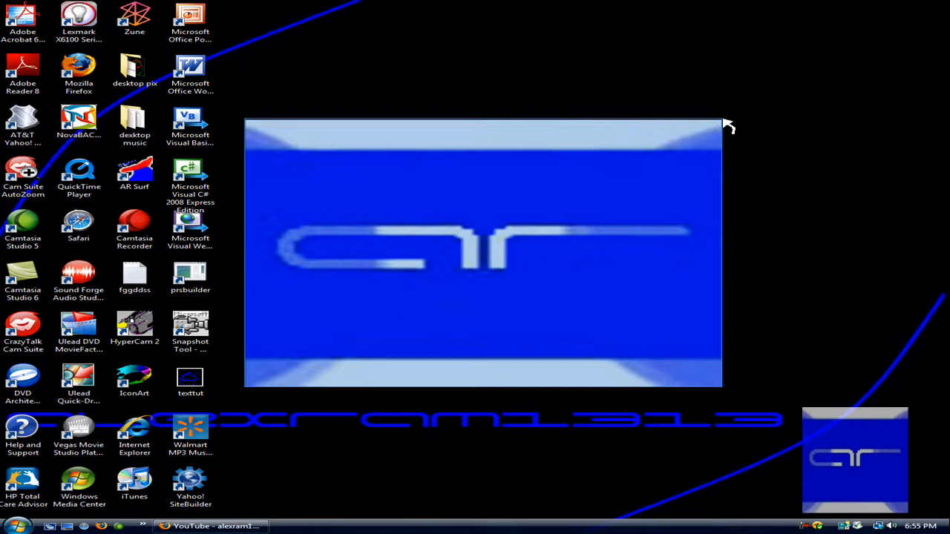
Open Control Panel from the Start menu and scroll its items toward Text to Speech.
click(17, 526)
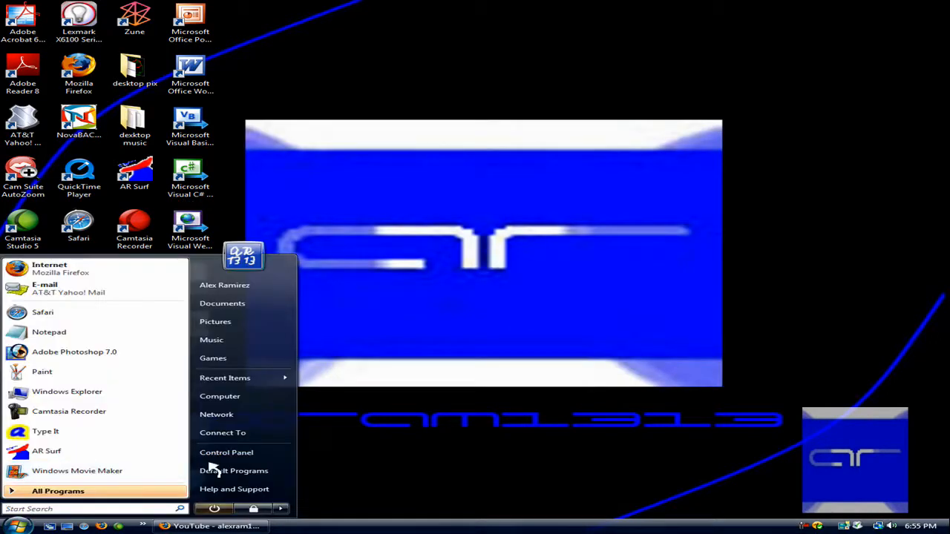
click(227, 452)
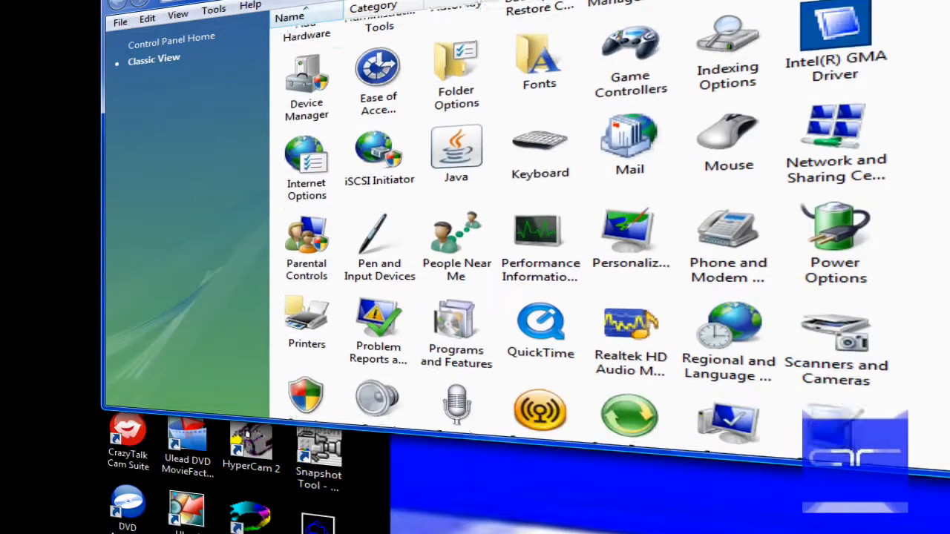
scroll(down, 3)
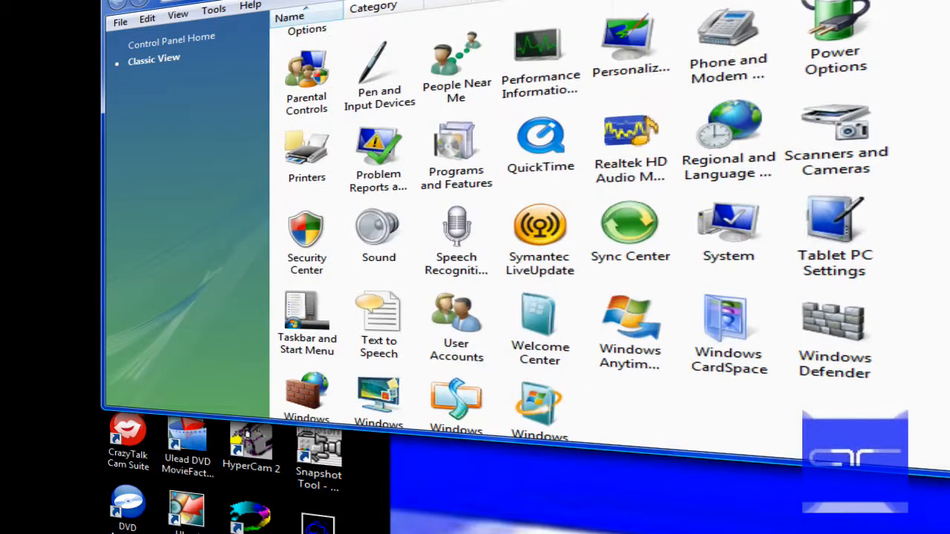
mouse_move(453, 297)
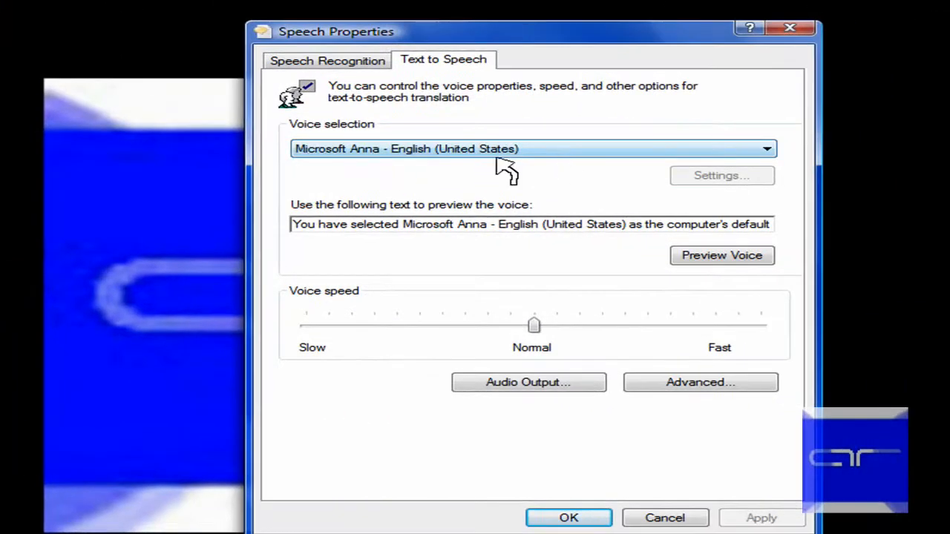
Replace the default preview sentence with 'Hello You' and preview the Anna voice.
drag(293, 224, 540, 225)
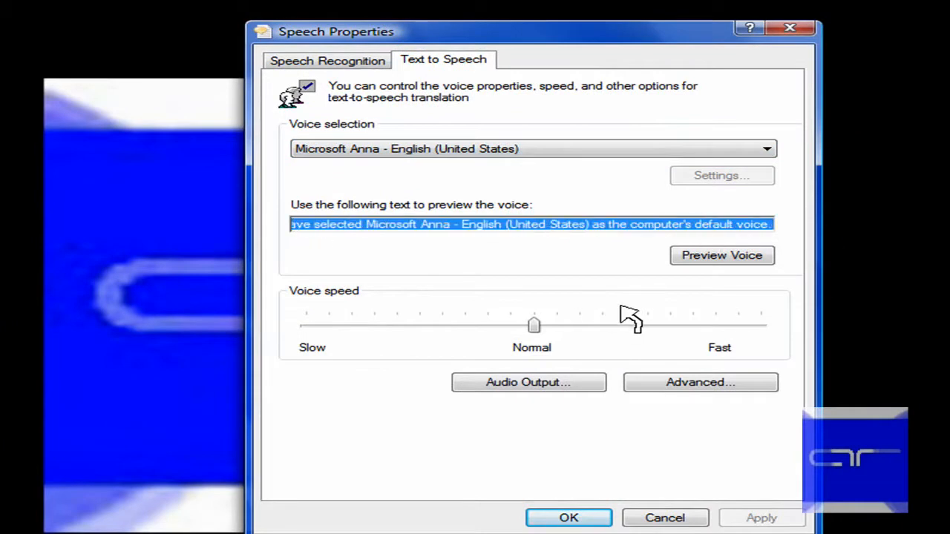
text(Hell)
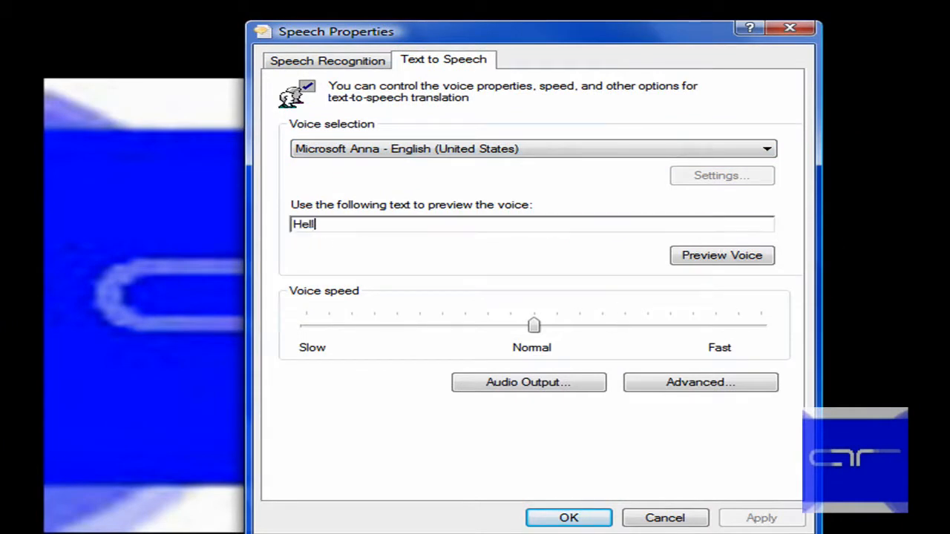
text(o YouTube)
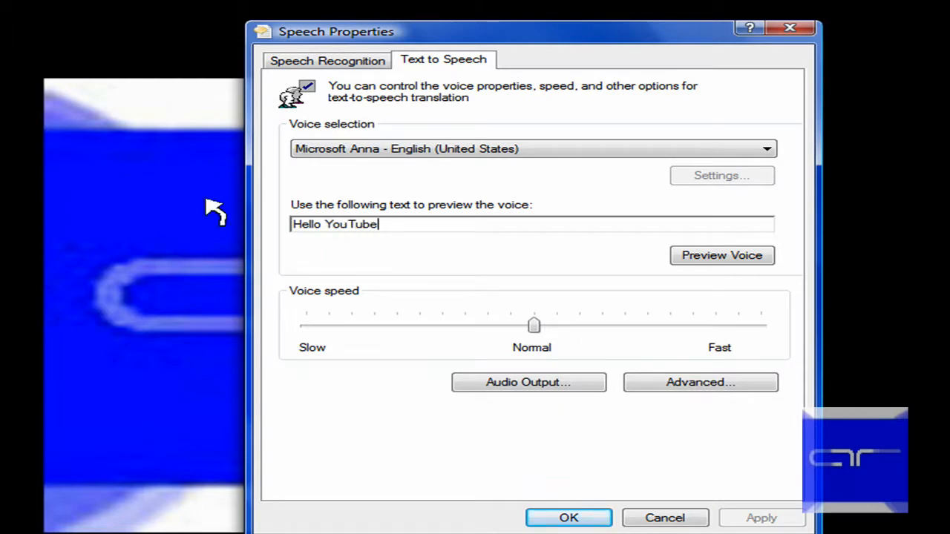
click(721, 255)
text(I)
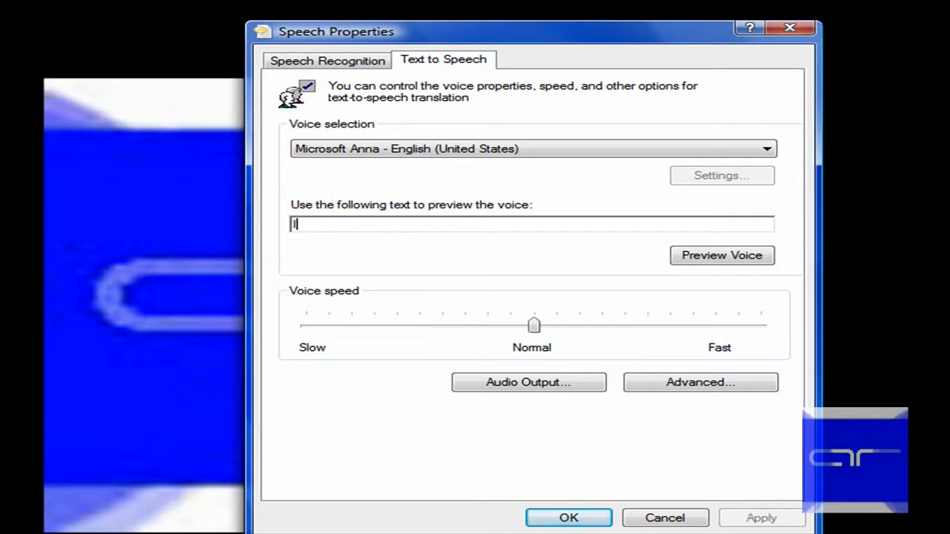
Complete the introduction text with "'m ale3", remove the extra space, and preview it.
text('m alex ram 13 1)
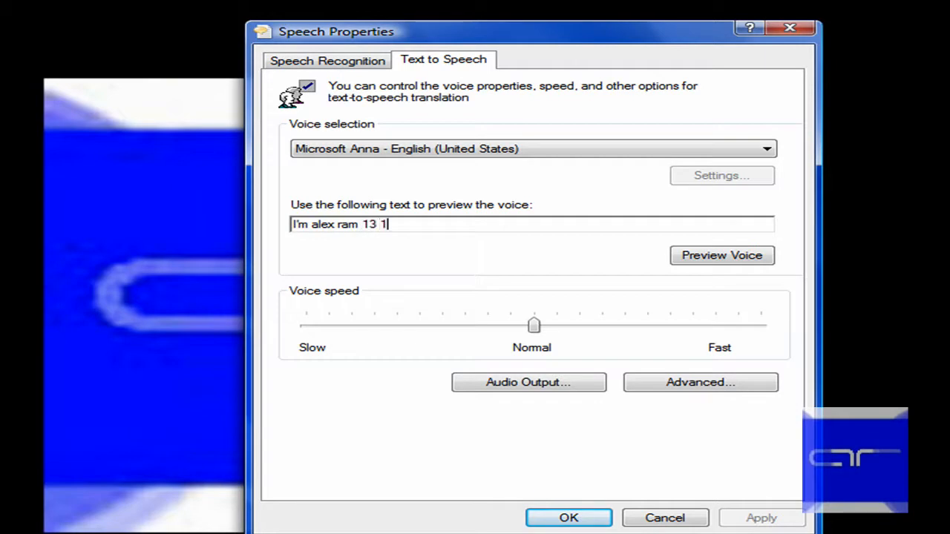
text(3)
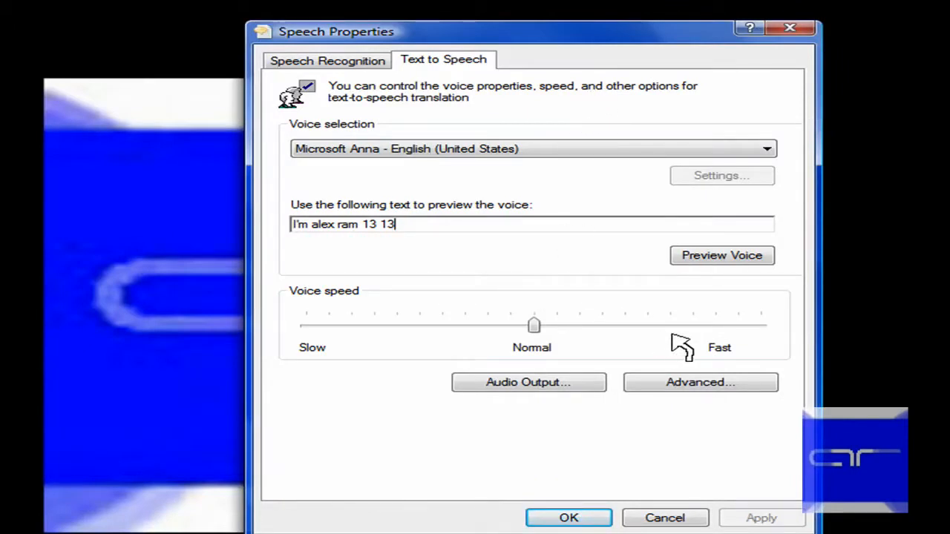
mouse_move(721, 255)
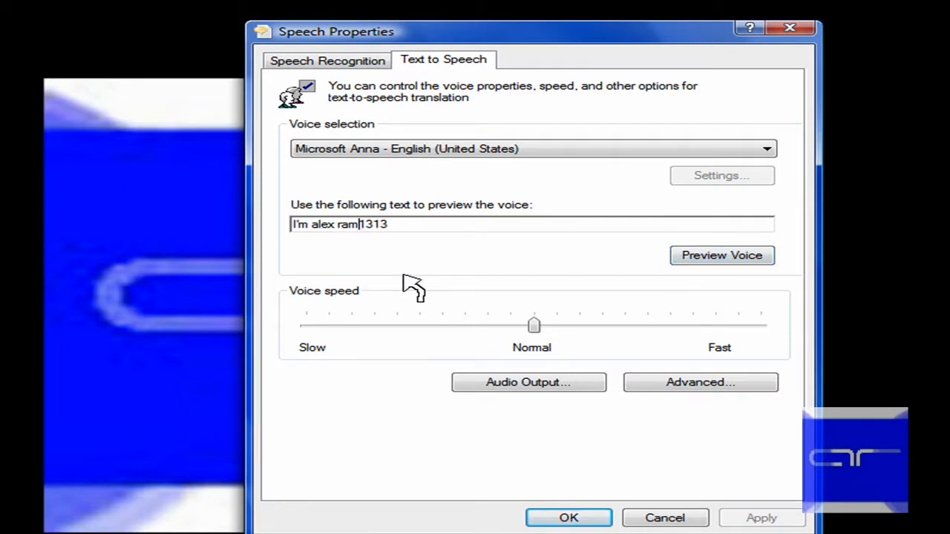
key(Backspace)
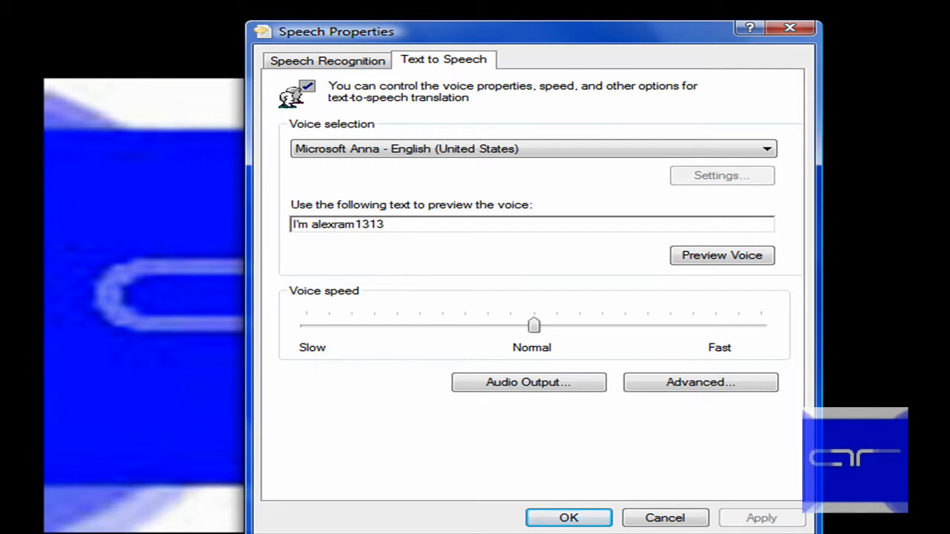
mouse_move(798, 182)
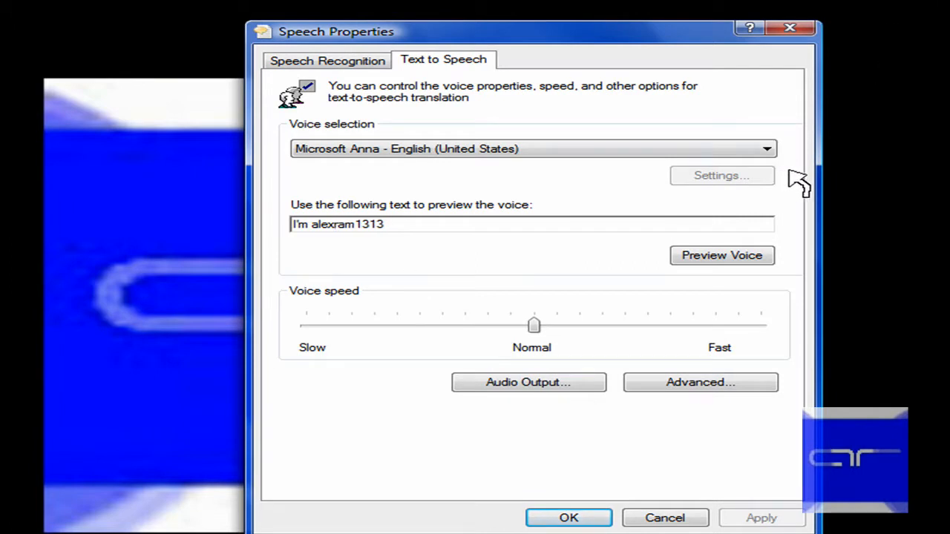
click(722, 256)
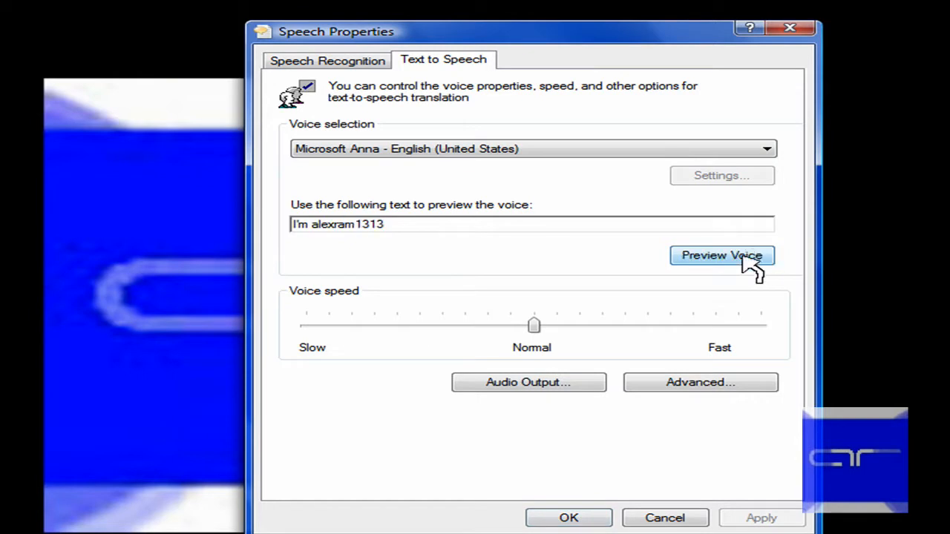
click(722, 255)
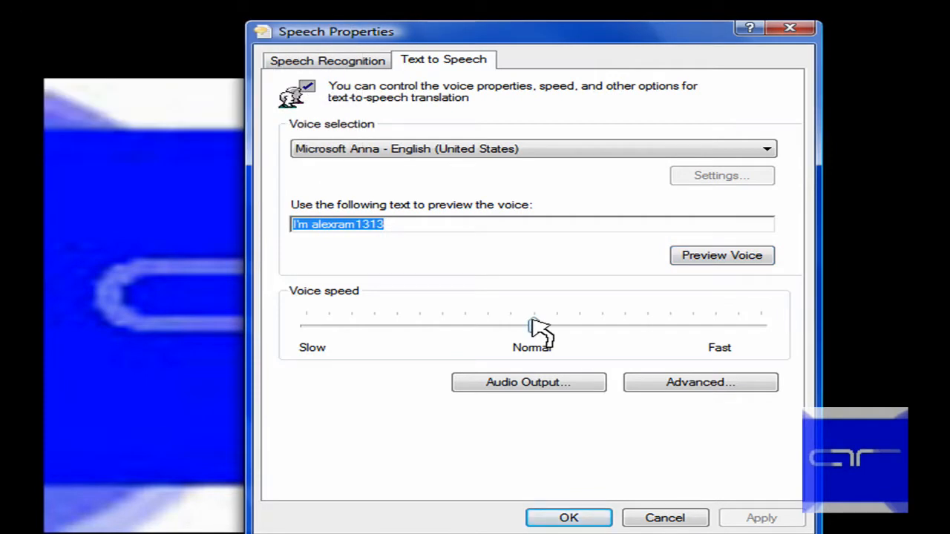
Enter 'Xbox 360' as the preview text and have Microsoft Anna speak it twice.
text(Xbox)
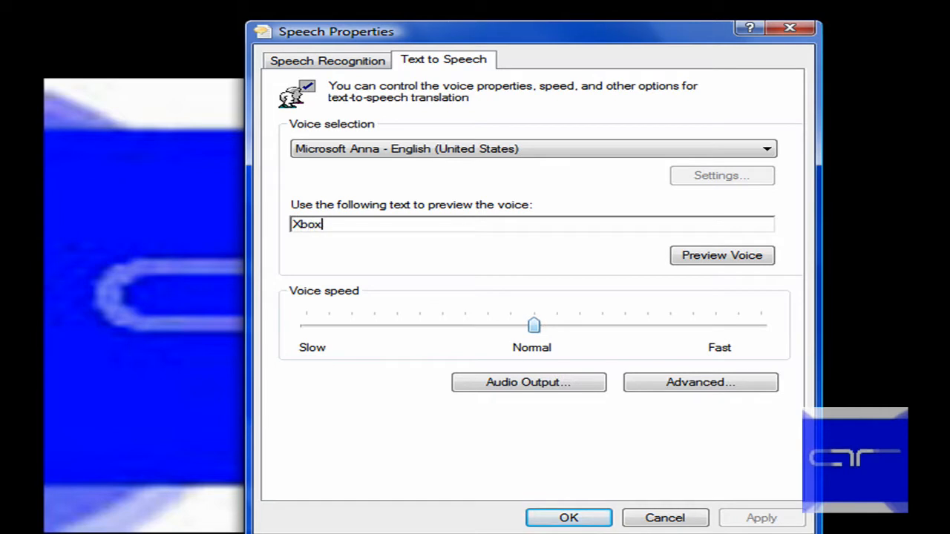
text(360)
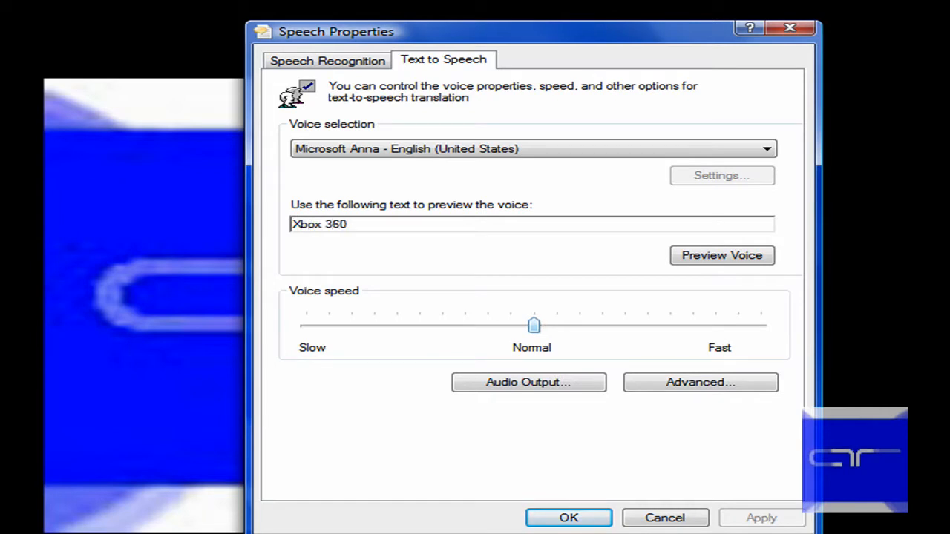
mouse_move(743, 254)
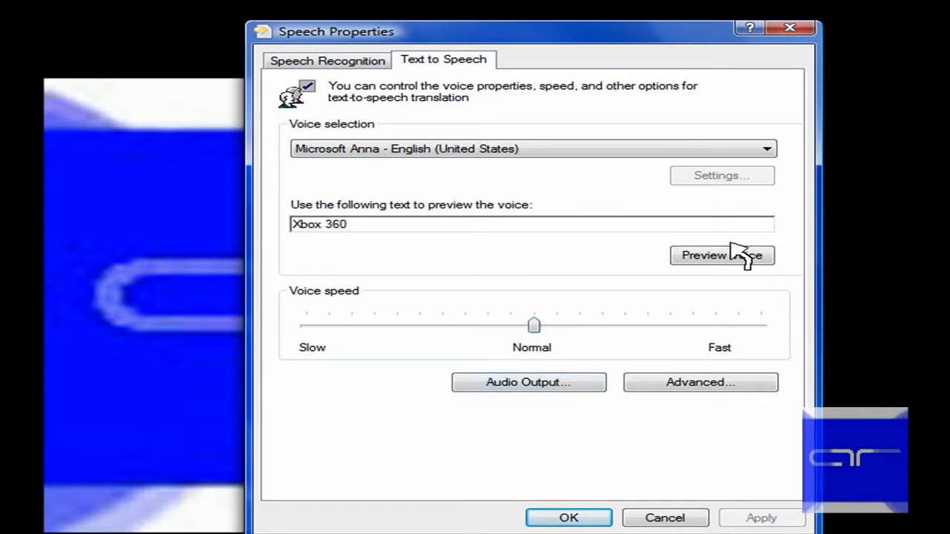
click(721, 256)
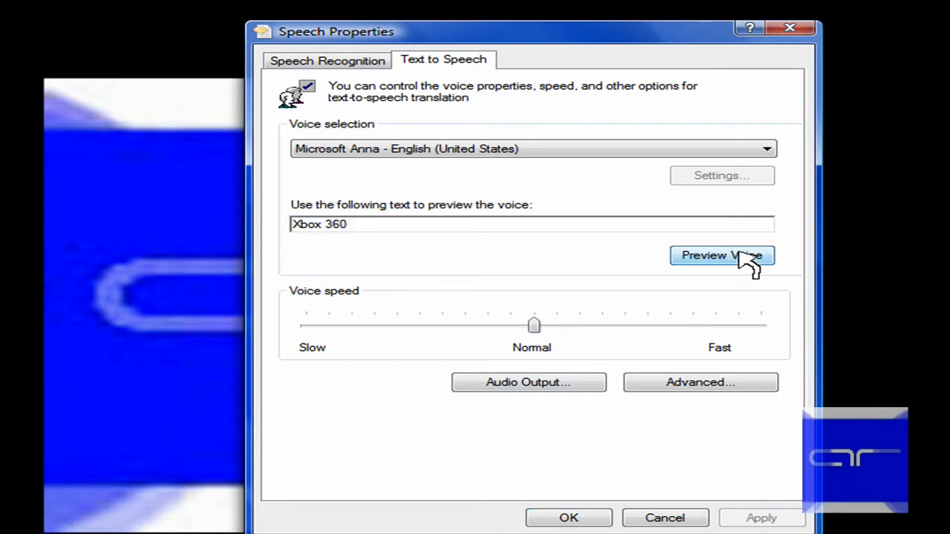
click(722, 255)
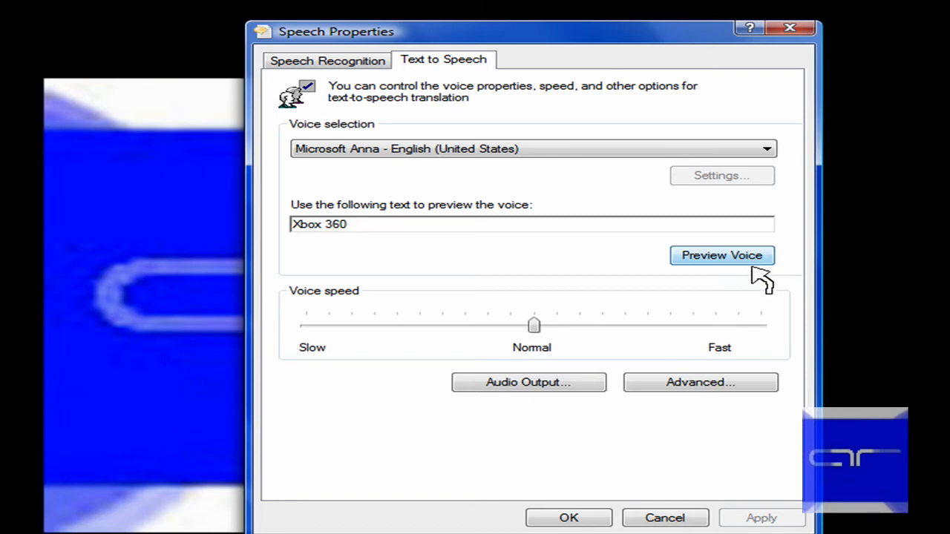